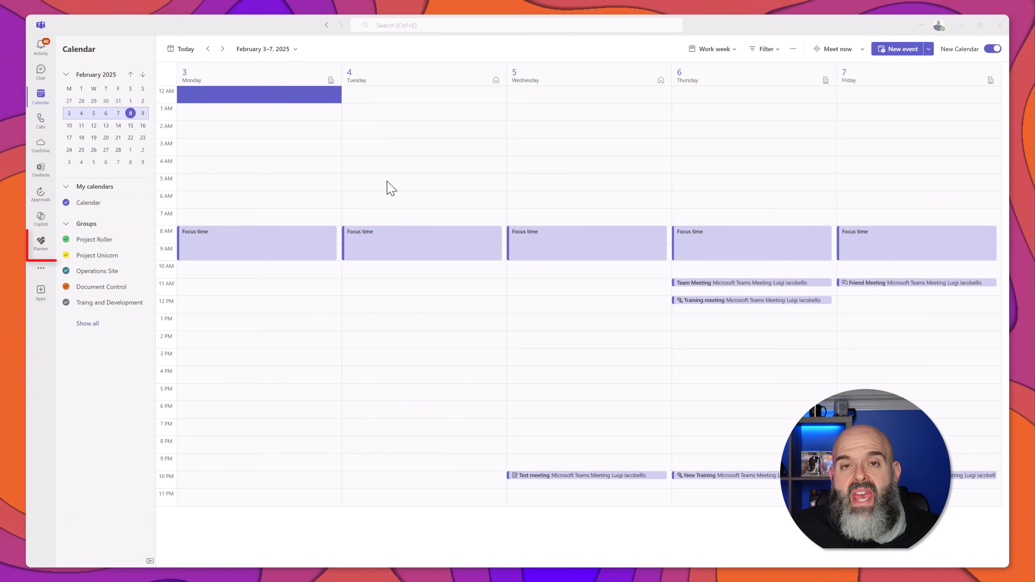
# Step: Switch from the Teams calendar to Planner's My Plans list
pyautogui.click(41, 244)
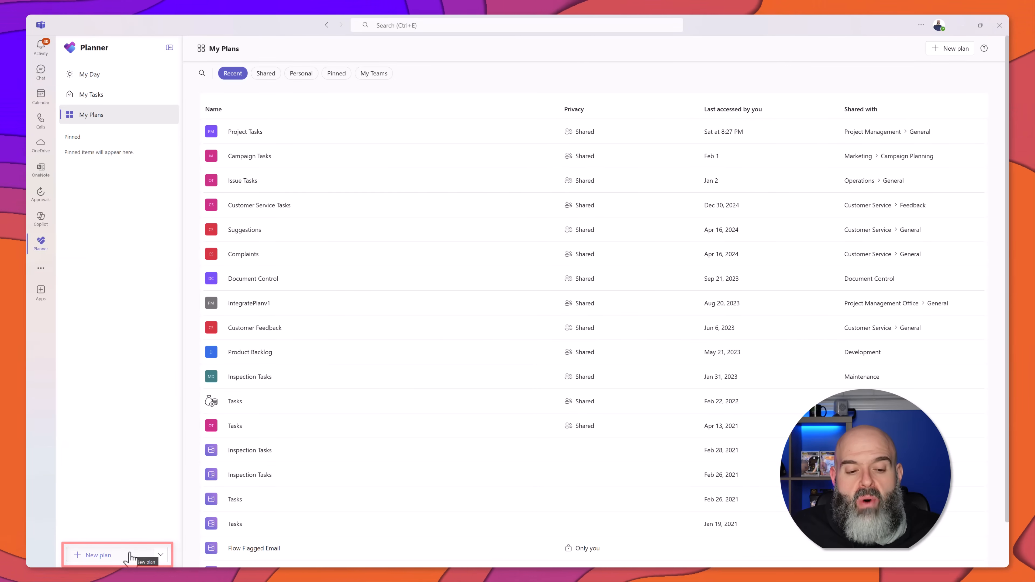
# Step: Bring up the Create new dialog offering a Basic plan or templates
pyautogui.click(98, 555)
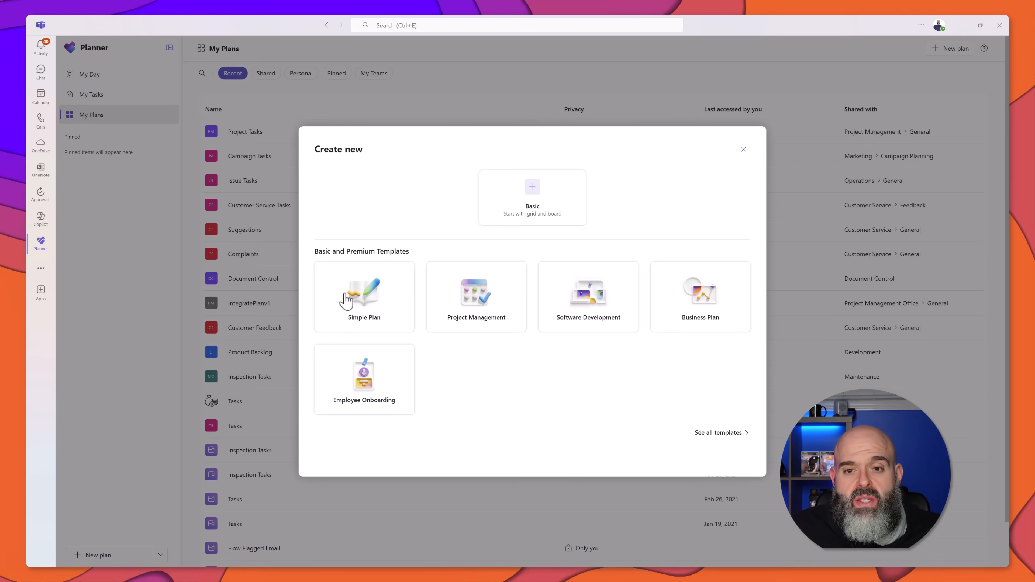
pyautogui.moveTo(438, 186)
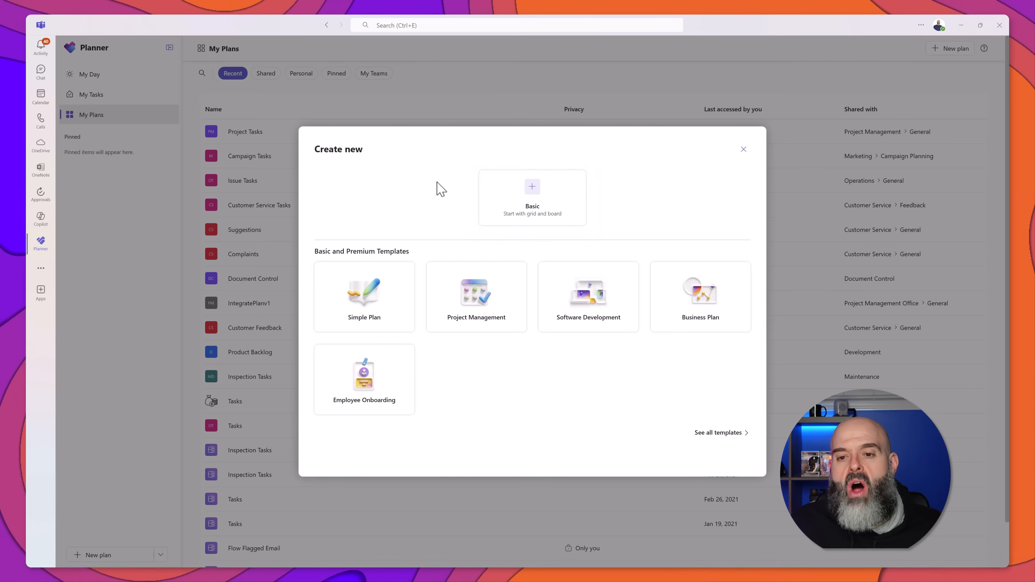
# Step: Create a basic plan 'My To Do List', pinned, with no group assigned
pyautogui.click(532, 186)
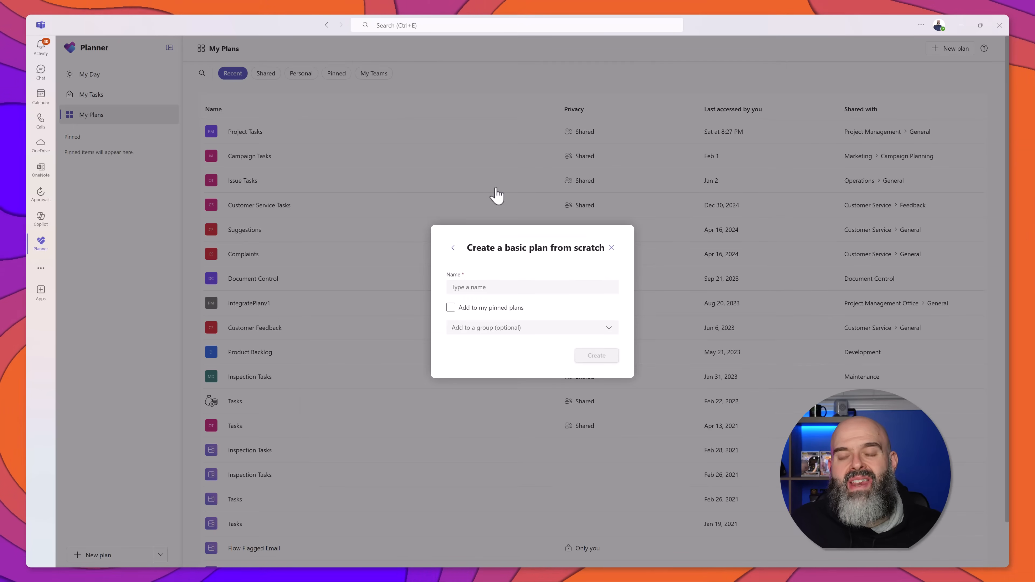
pyautogui.write('My To Do List')
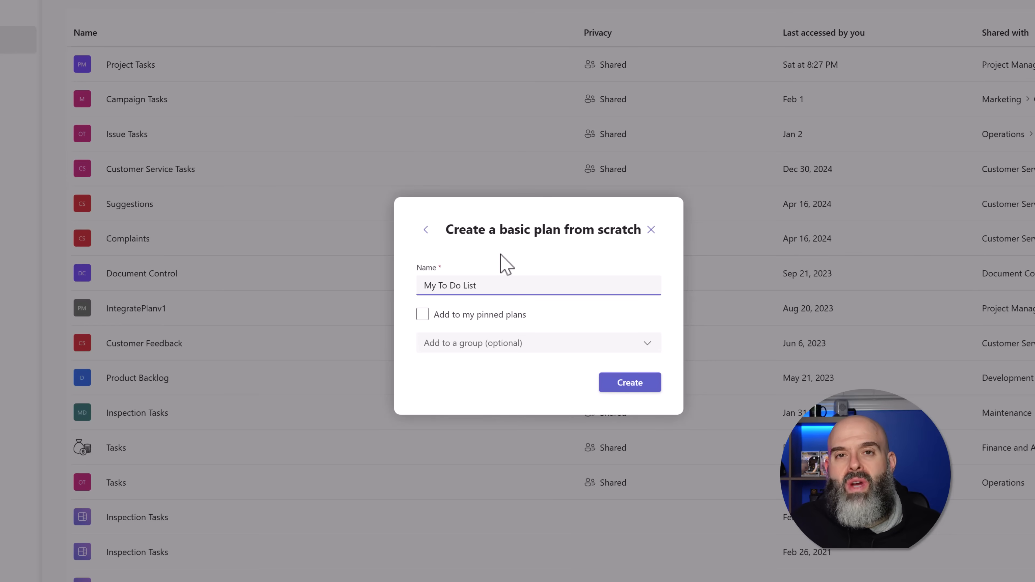
pyautogui.click(423, 315)
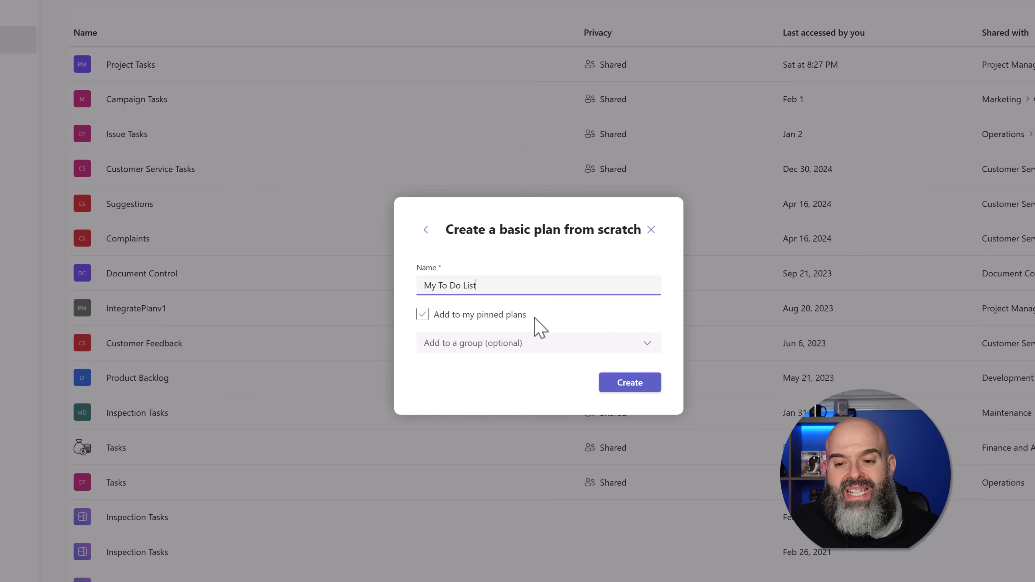
pyautogui.click(423, 314)
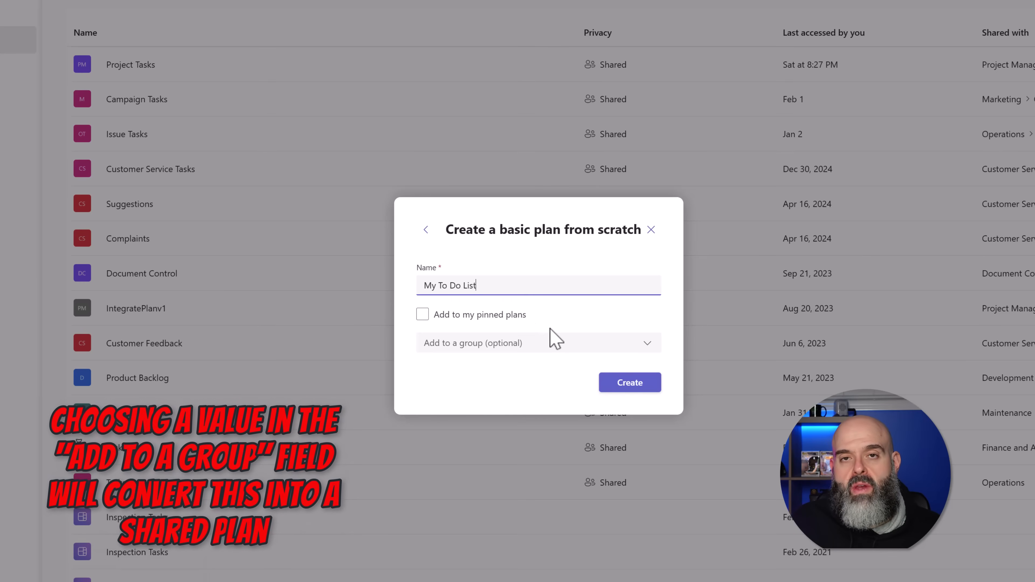
pyautogui.moveTo(664, 345)
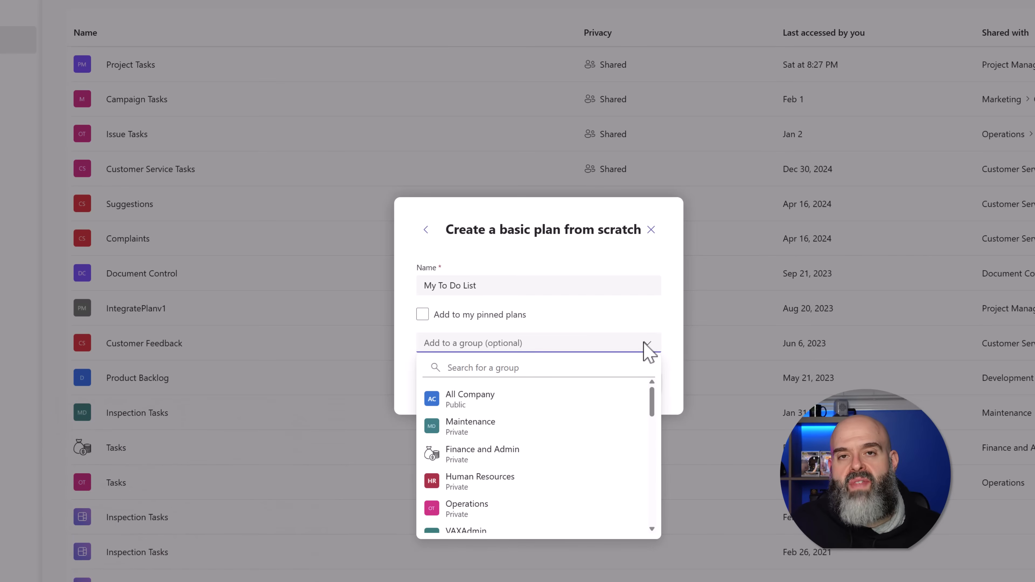
pyautogui.click(646, 352)
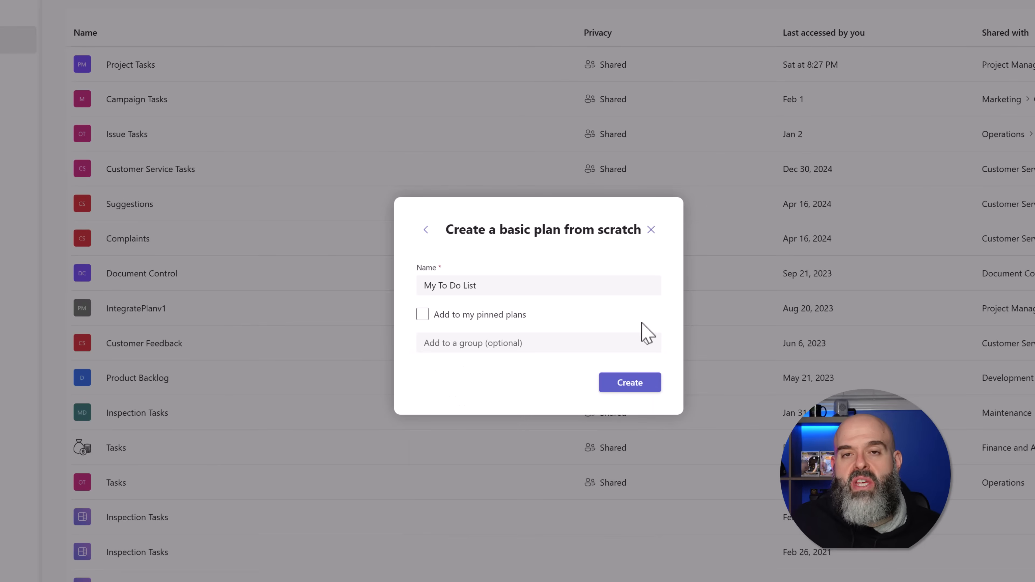
pyautogui.click(423, 314)
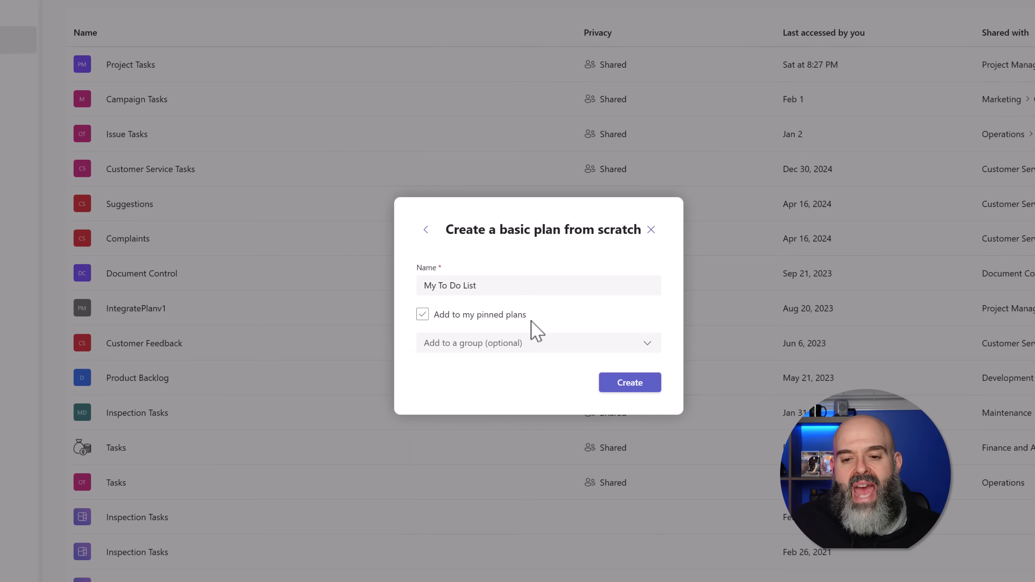
pyautogui.click(423, 314)
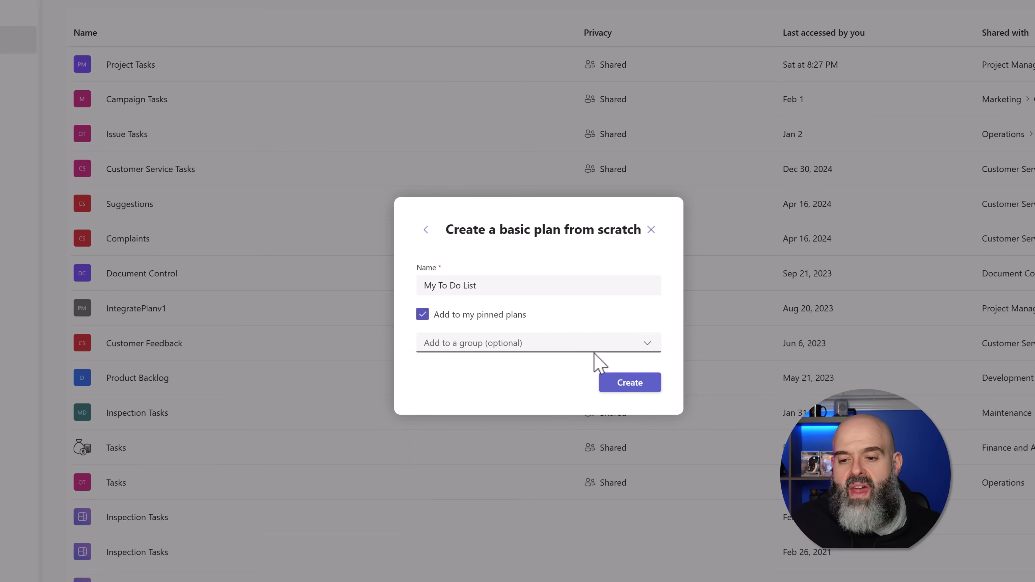
pyautogui.click(629, 383)
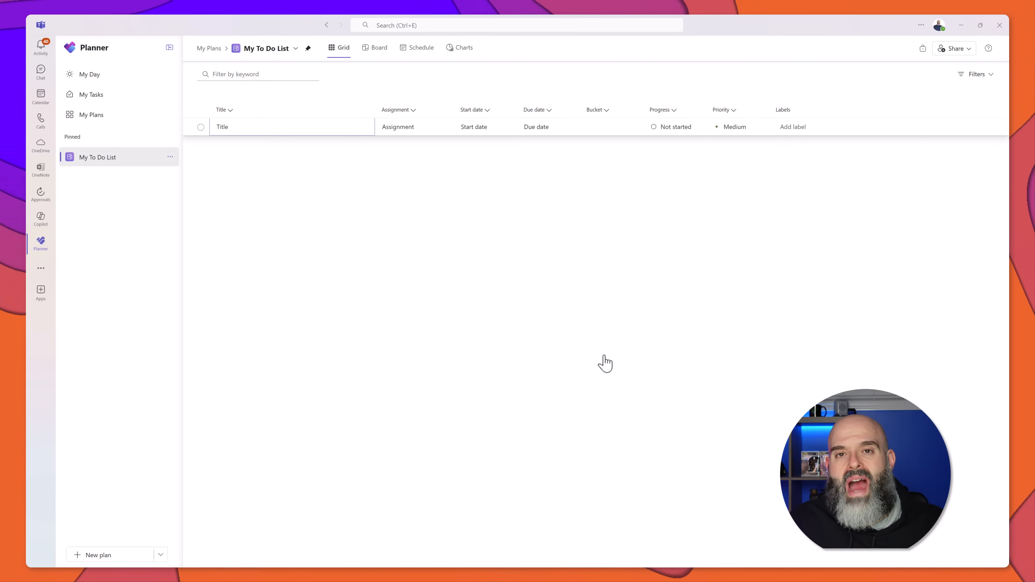
pyautogui.moveTo(550, 282)
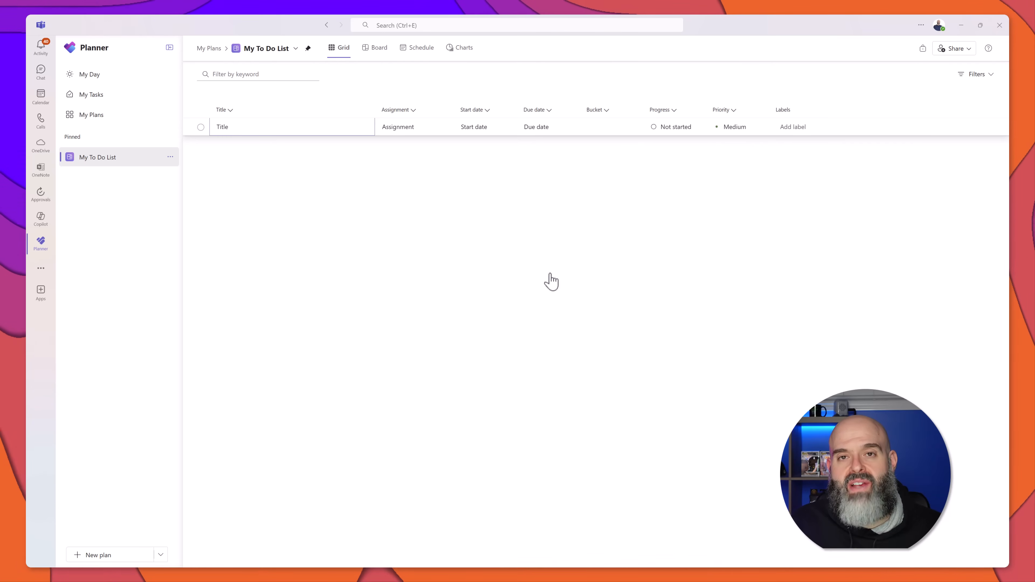
# Step: Switch the My To Do List plan to Board view
pyautogui.click(375, 47)
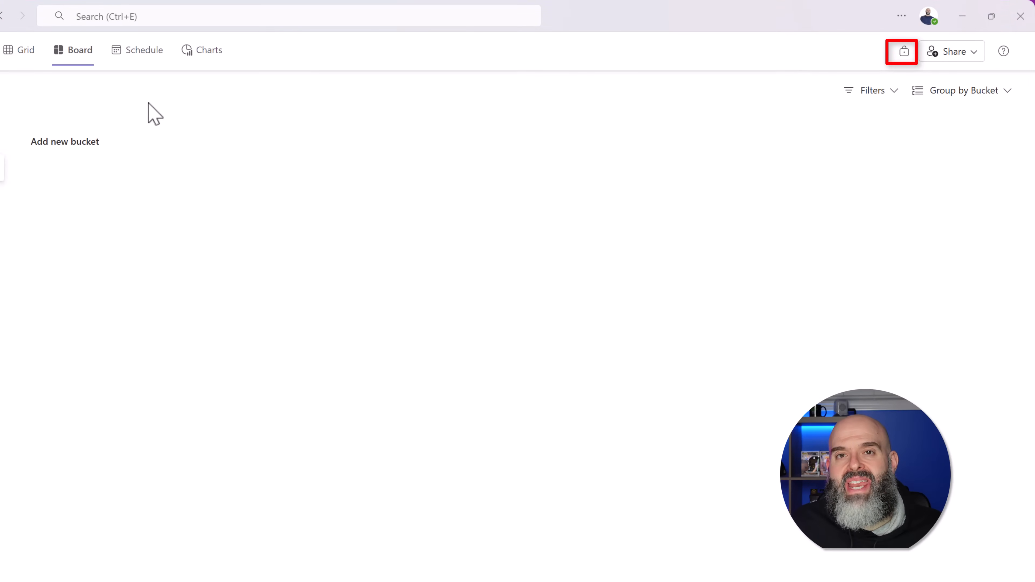
pyautogui.moveTo(903, 53)
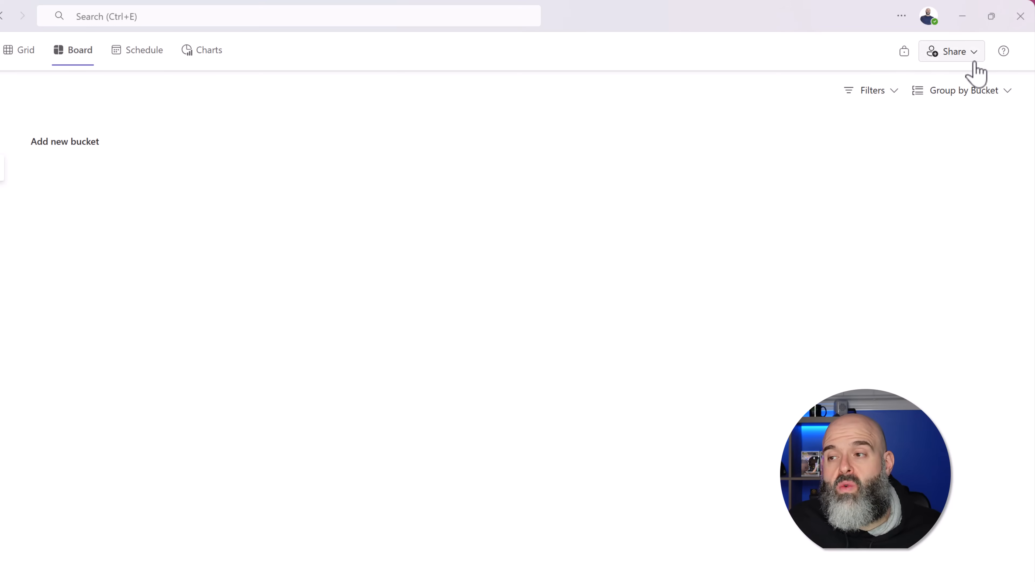
# Step: In Invite members, compare Create group with Add to existing group and list the existing groups
pyautogui.click(951, 52)
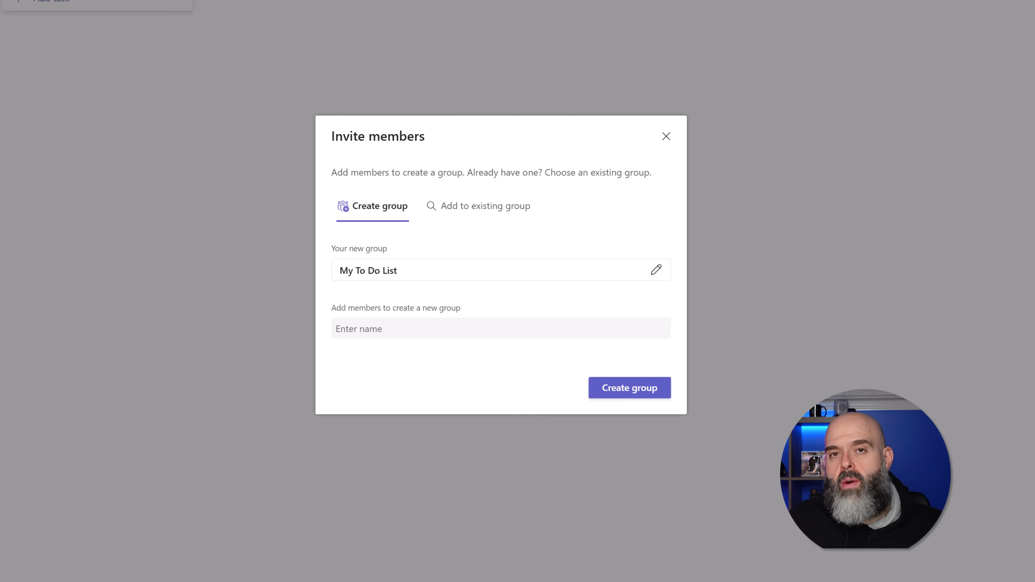
pyautogui.moveTo(455, 137)
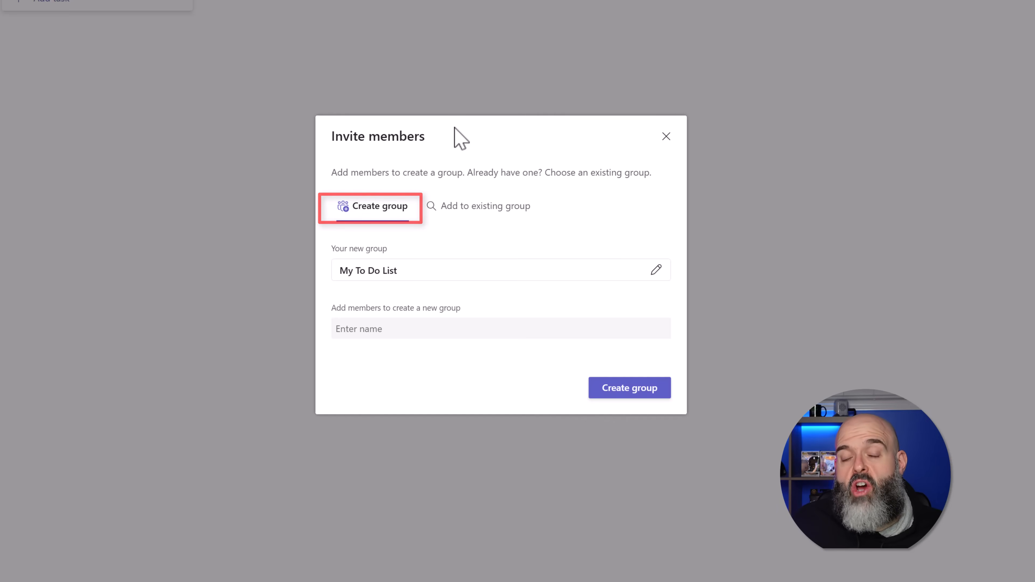
pyautogui.moveTo(470, 215)
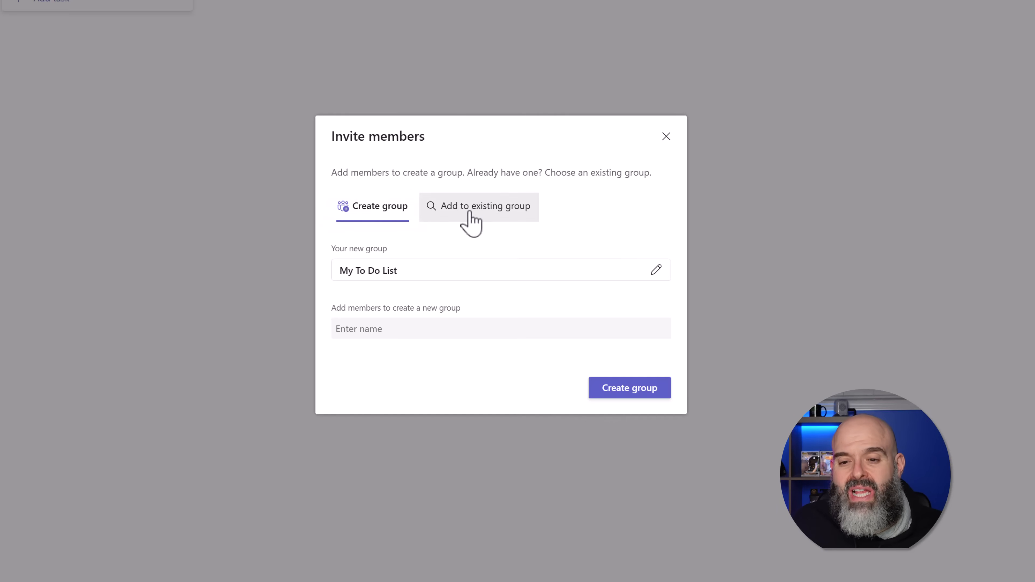
pyautogui.click(480, 206)
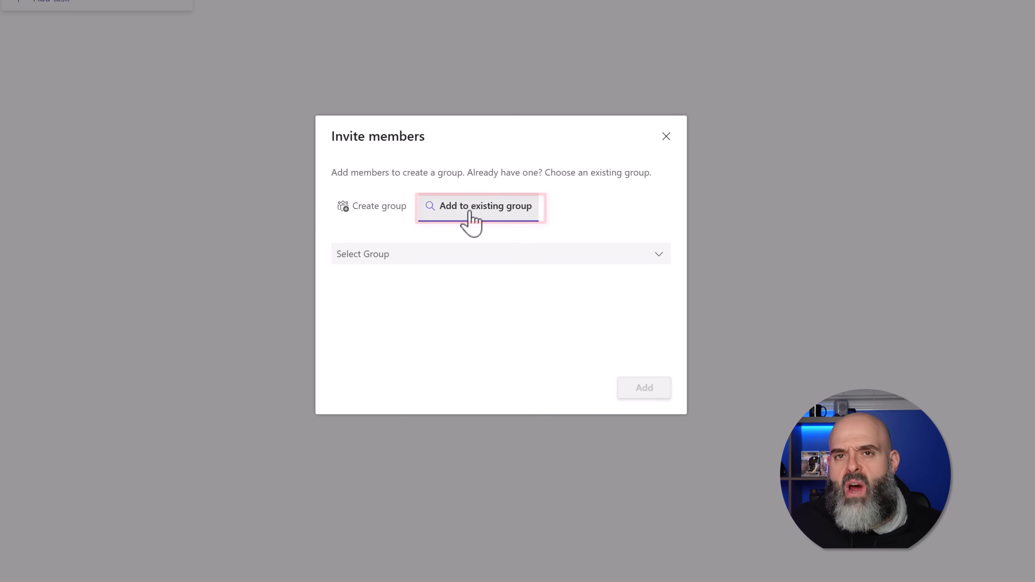
pyautogui.click(380, 206)
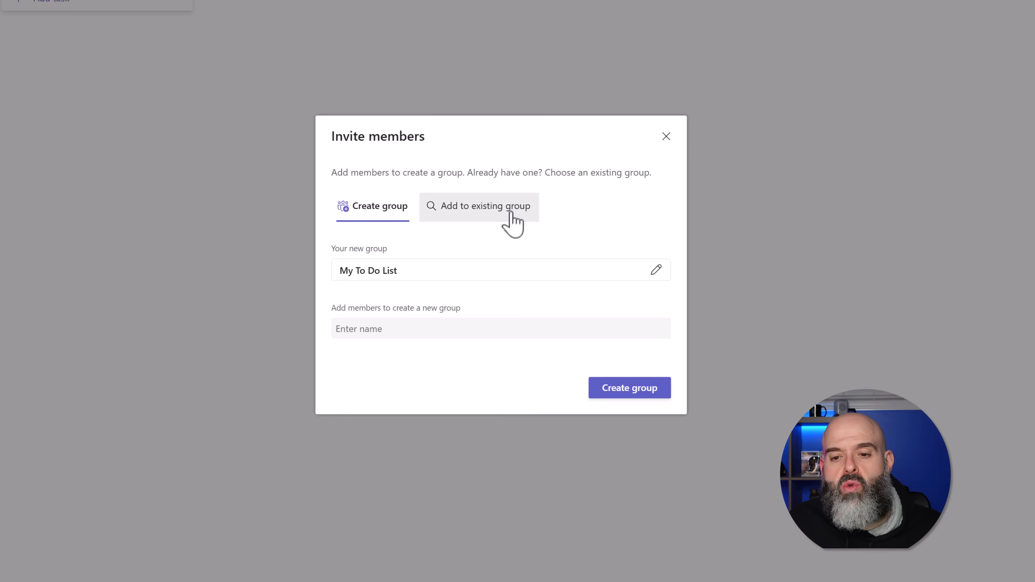
pyautogui.click(485, 207)
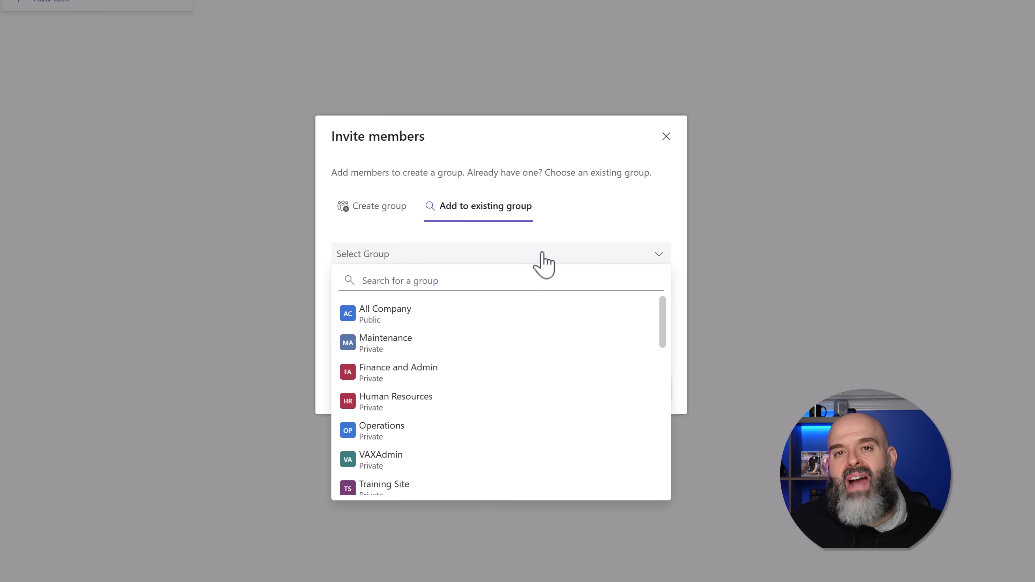
pyautogui.click(667, 136)
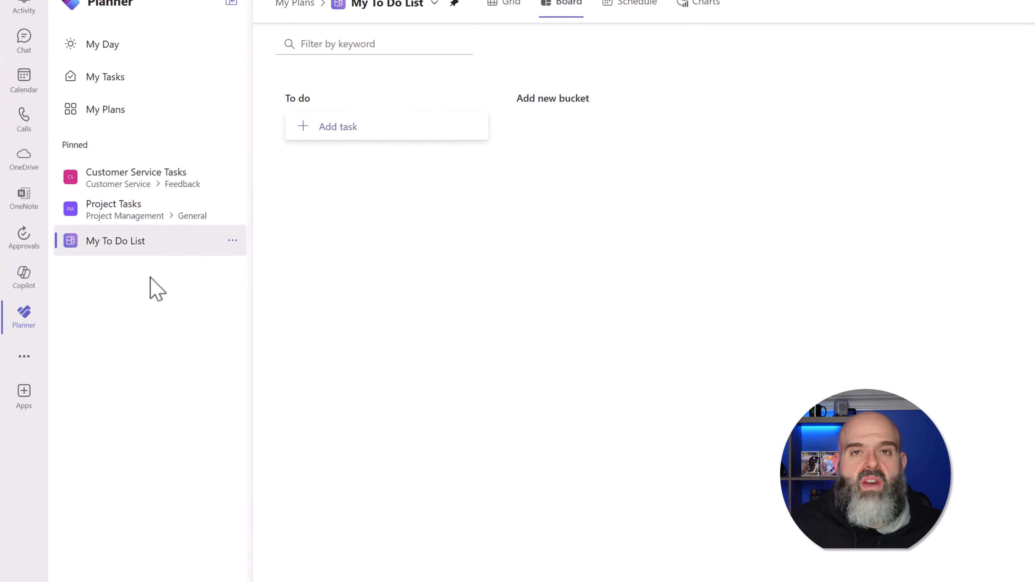
pyautogui.moveTo(102, 304)
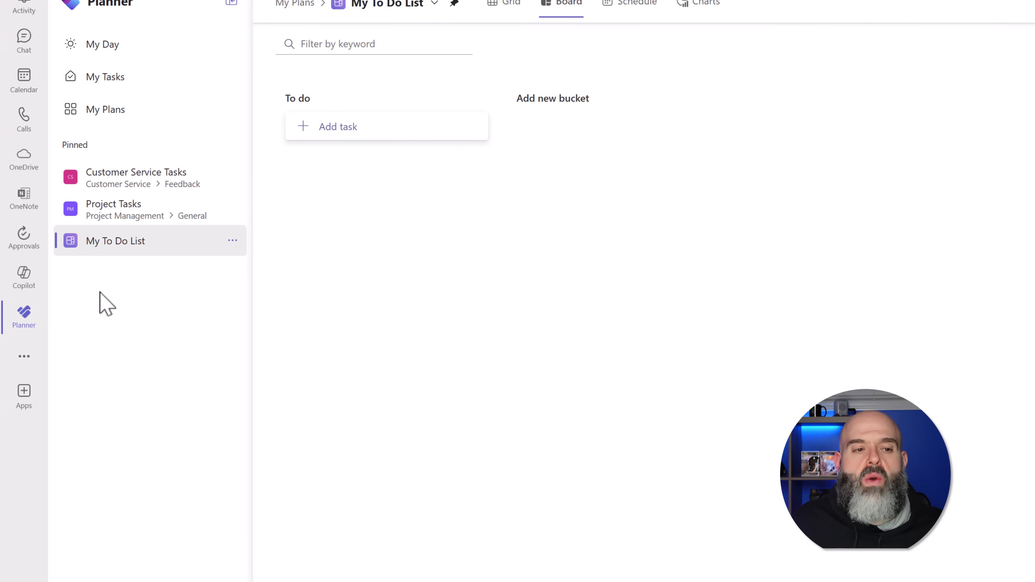
pyautogui.moveTo(166, 191)
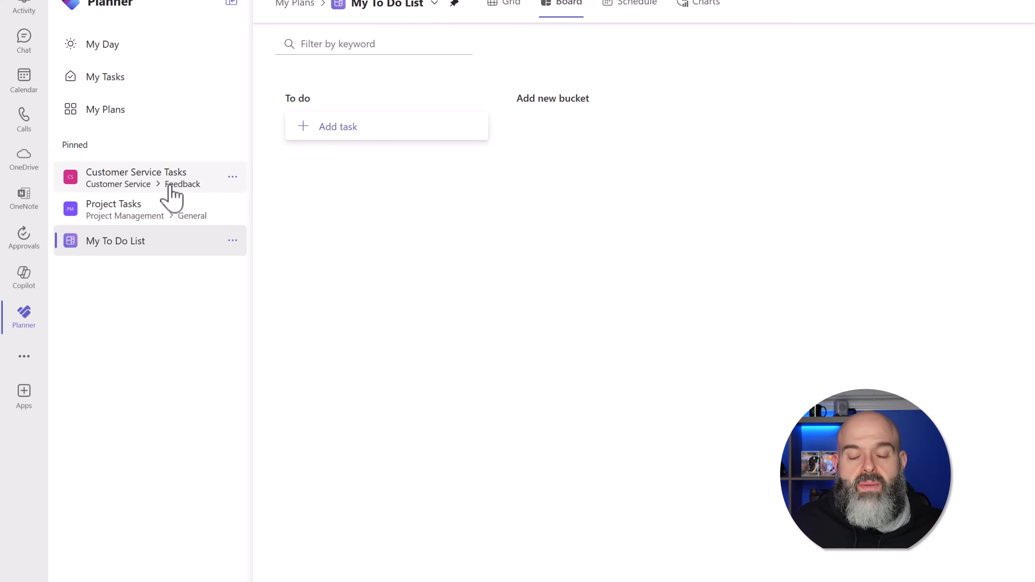
pyautogui.moveTo(135, 221)
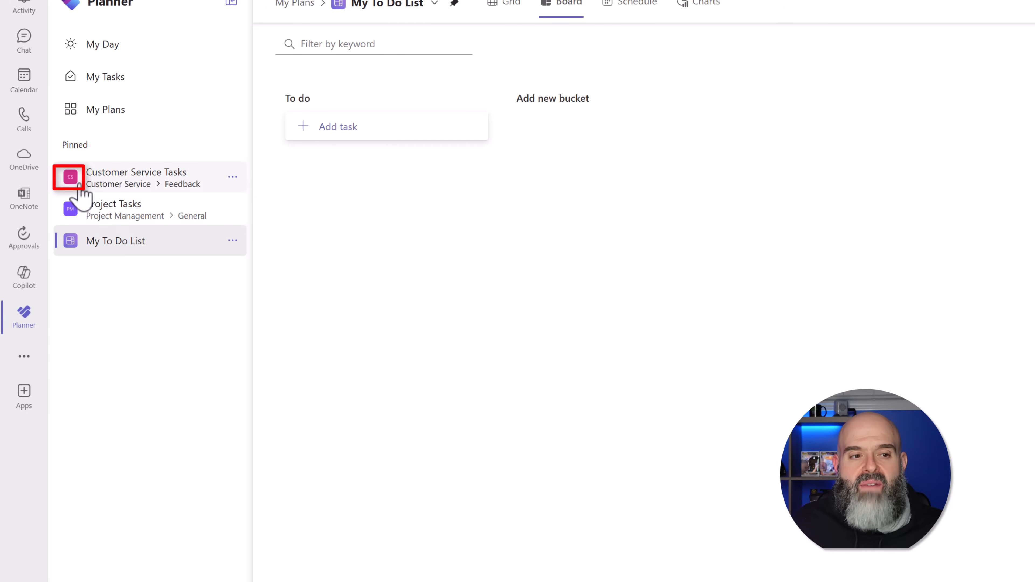
pyautogui.moveTo(97, 261)
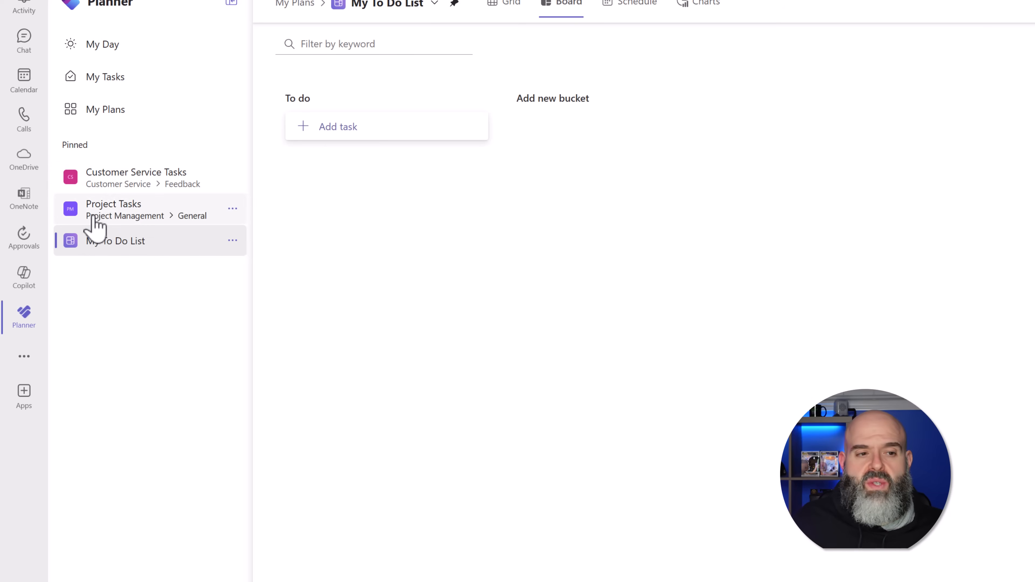
pyautogui.moveTo(95, 214)
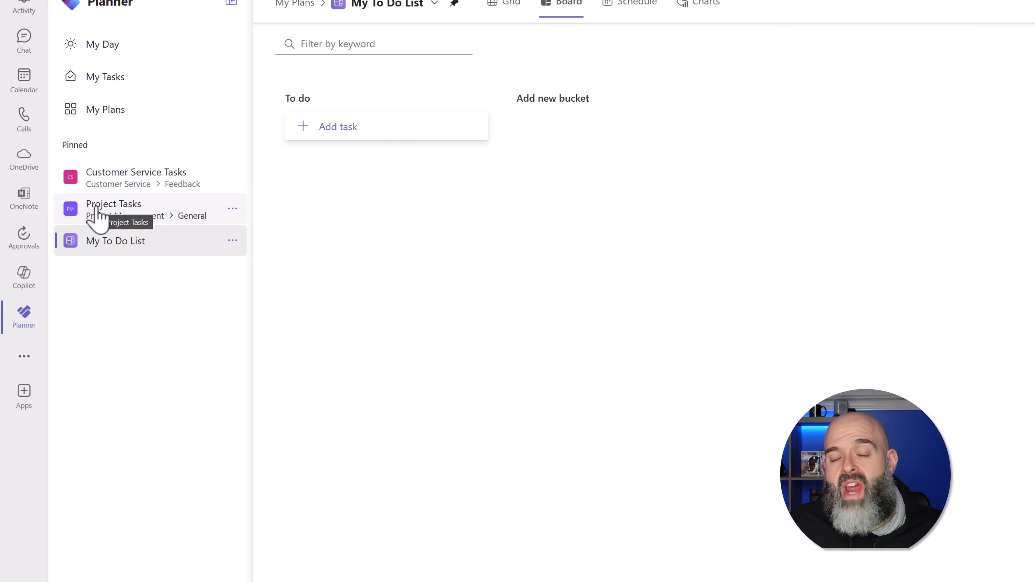
pyautogui.moveTo(101, 246)
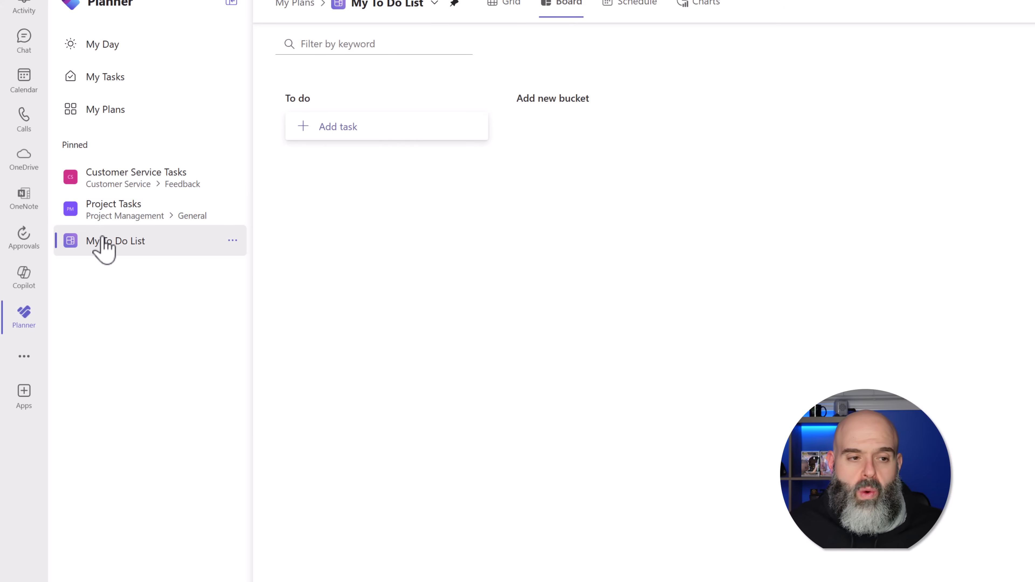
pyautogui.moveTo(67, 271)
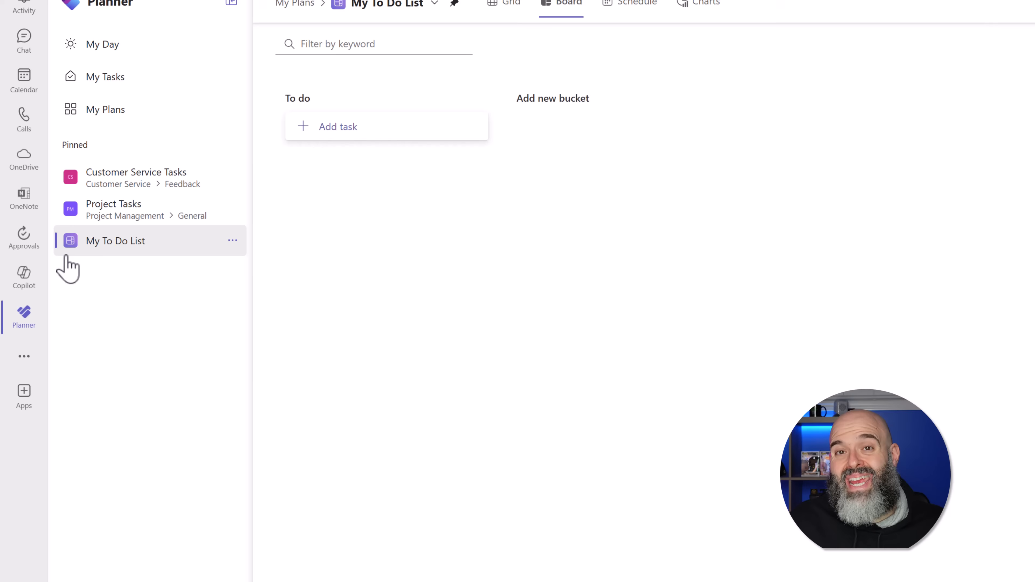